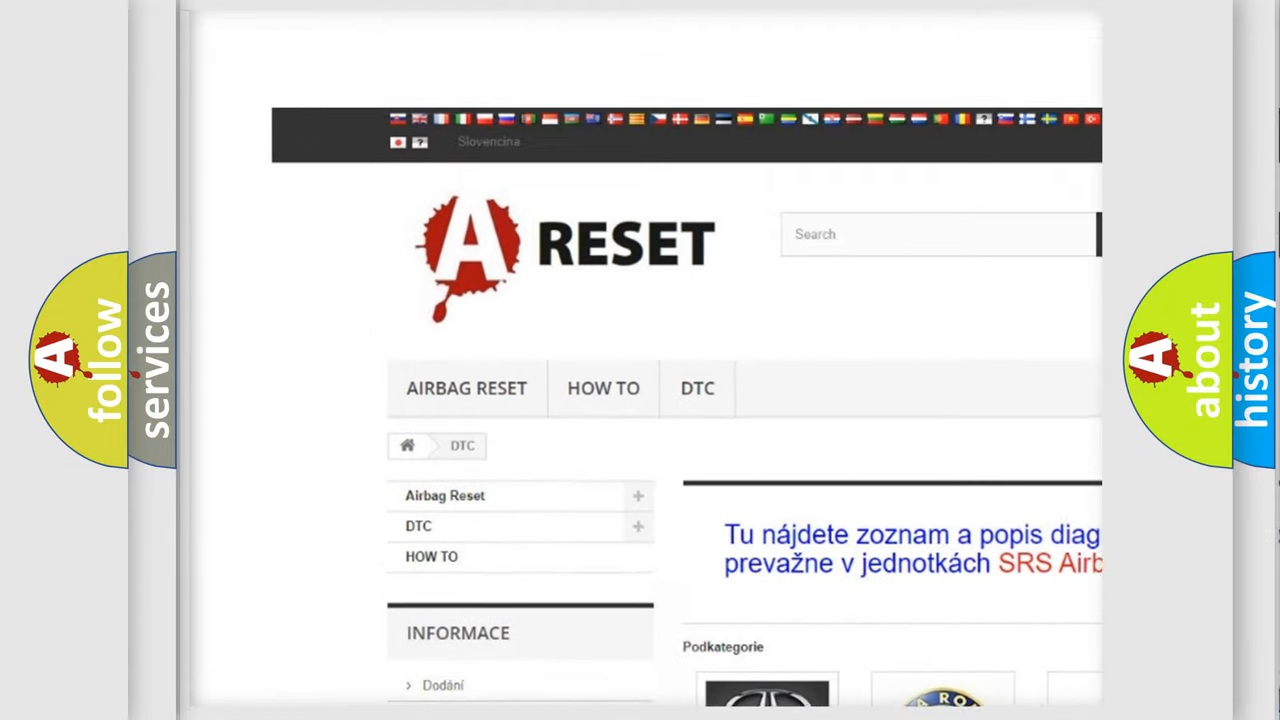
# Open the Chrysler DTC category and browse its trouble-code list (B0002, B0012, ...)
pyautogui.scroll(-3)
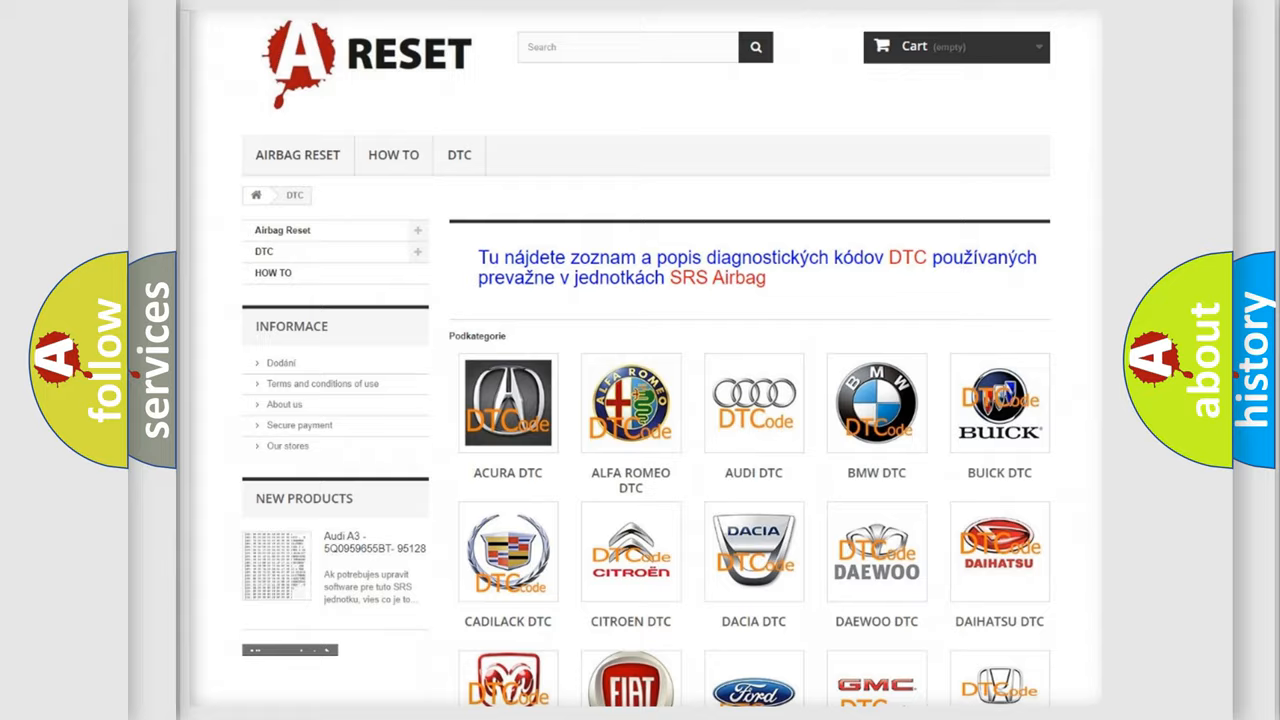
pyautogui.scroll(-3)
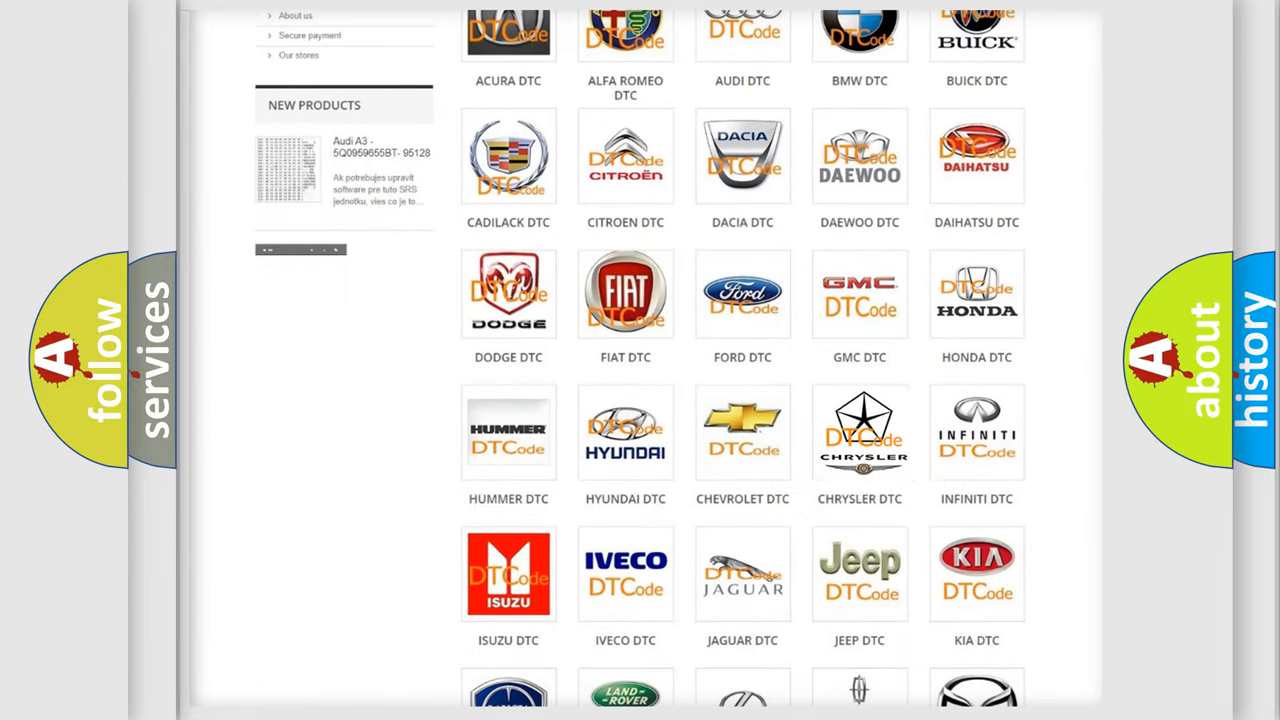
pyautogui.click(860, 432)
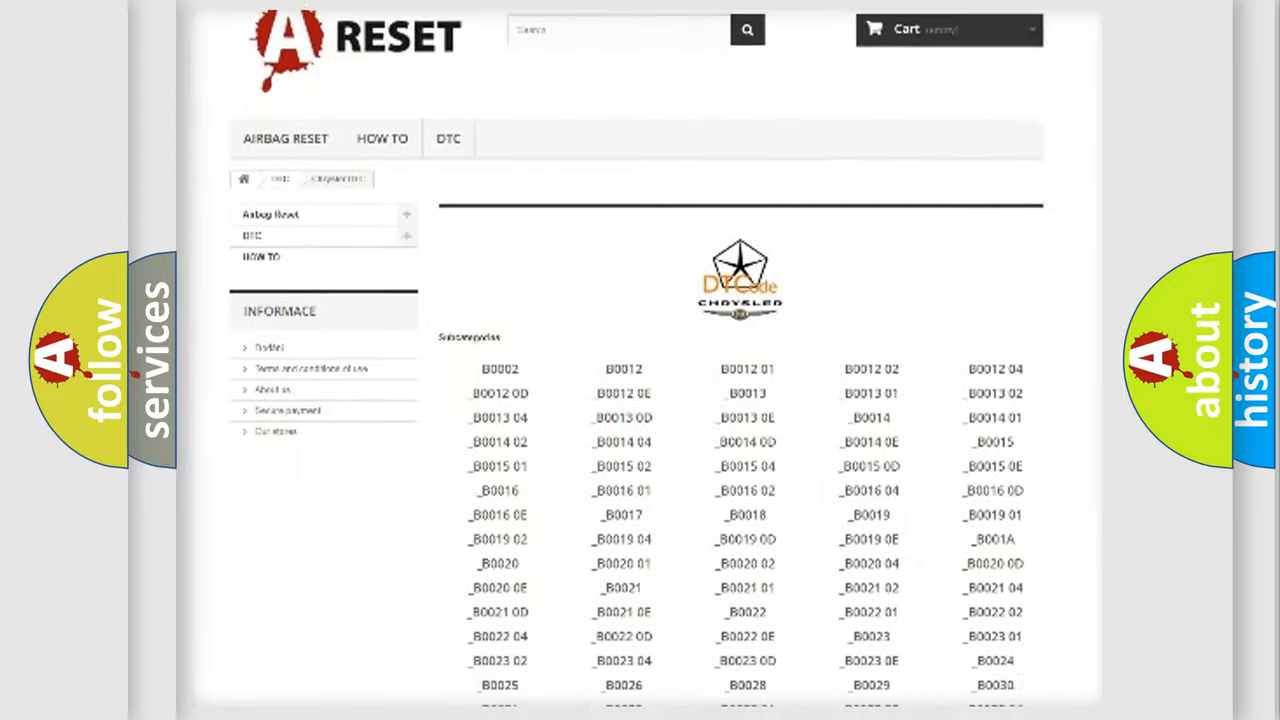
pyautogui.scroll(-3)
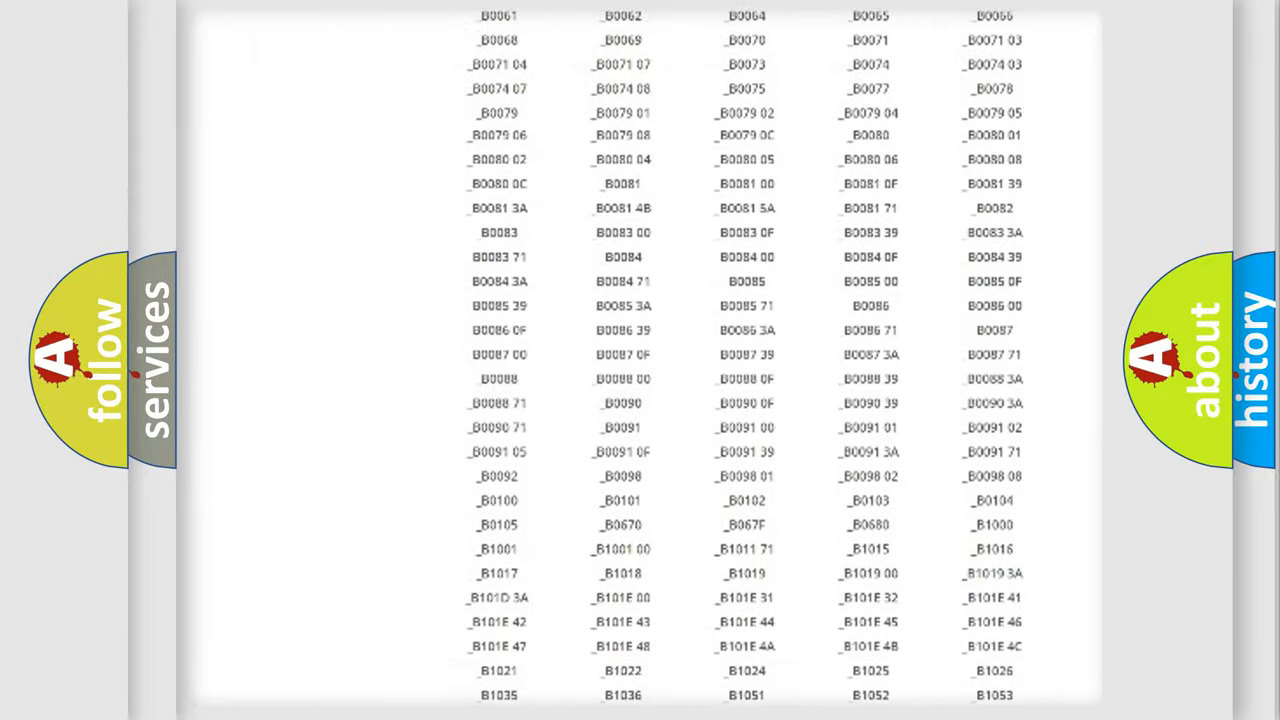
pyautogui.scroll(3)
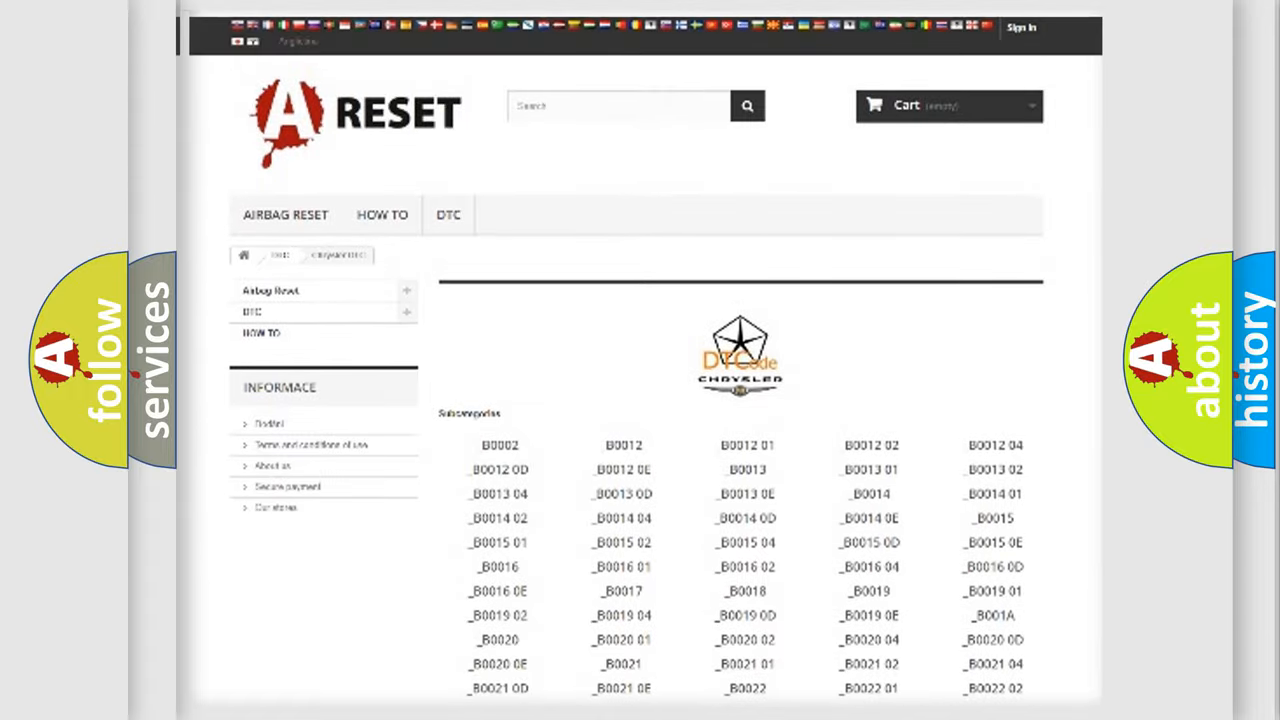